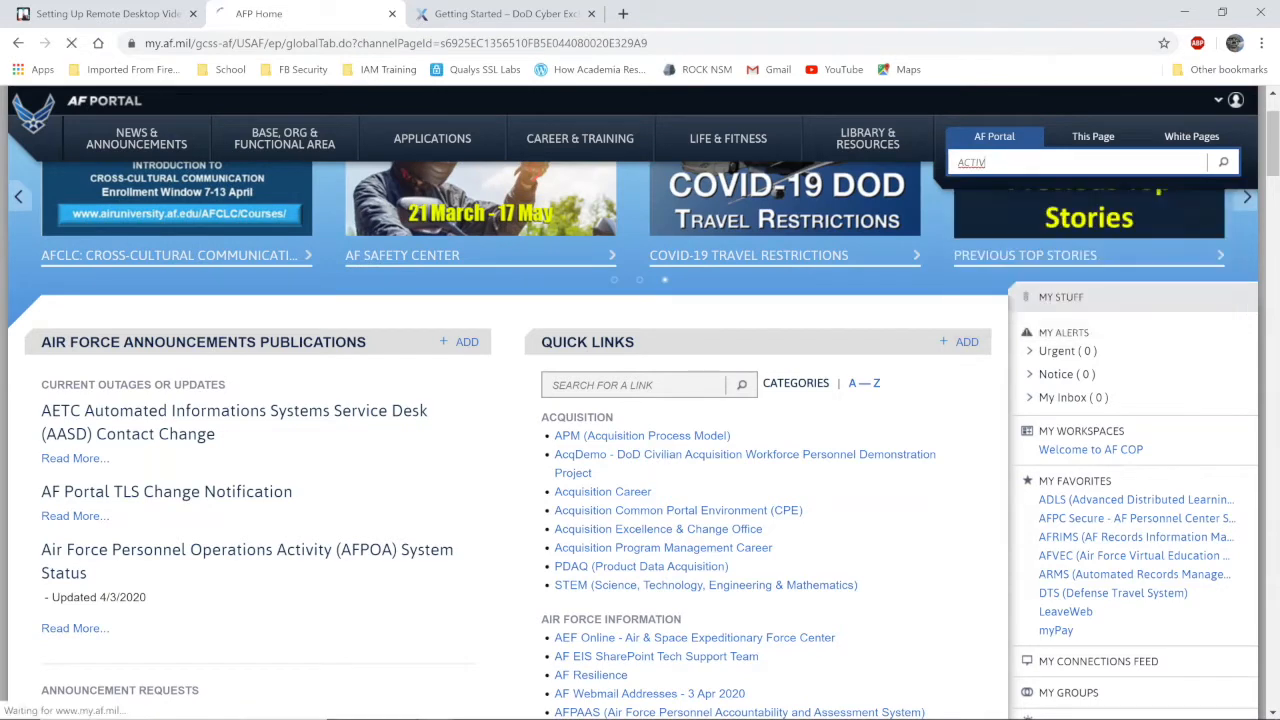
- Run the portal search for 'activ' and scroll to the Common Access Card Middleware result
left_click(1224, 160)
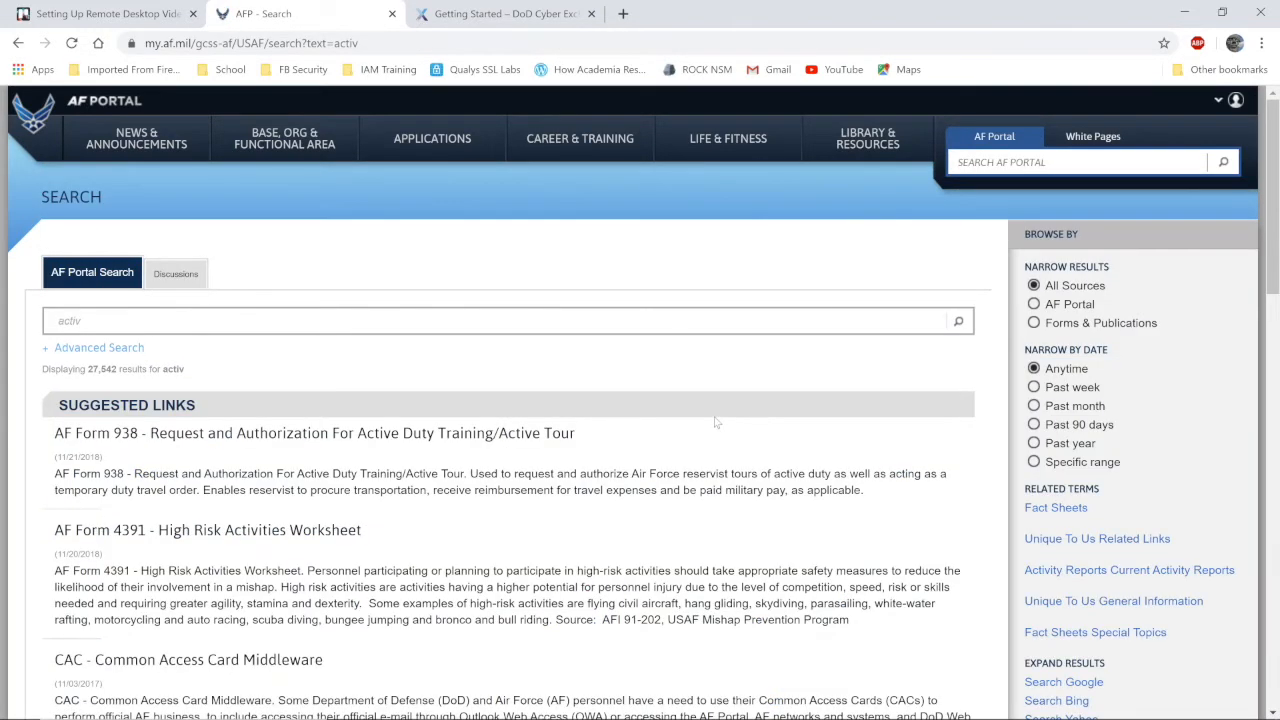
scroll("down", 3)
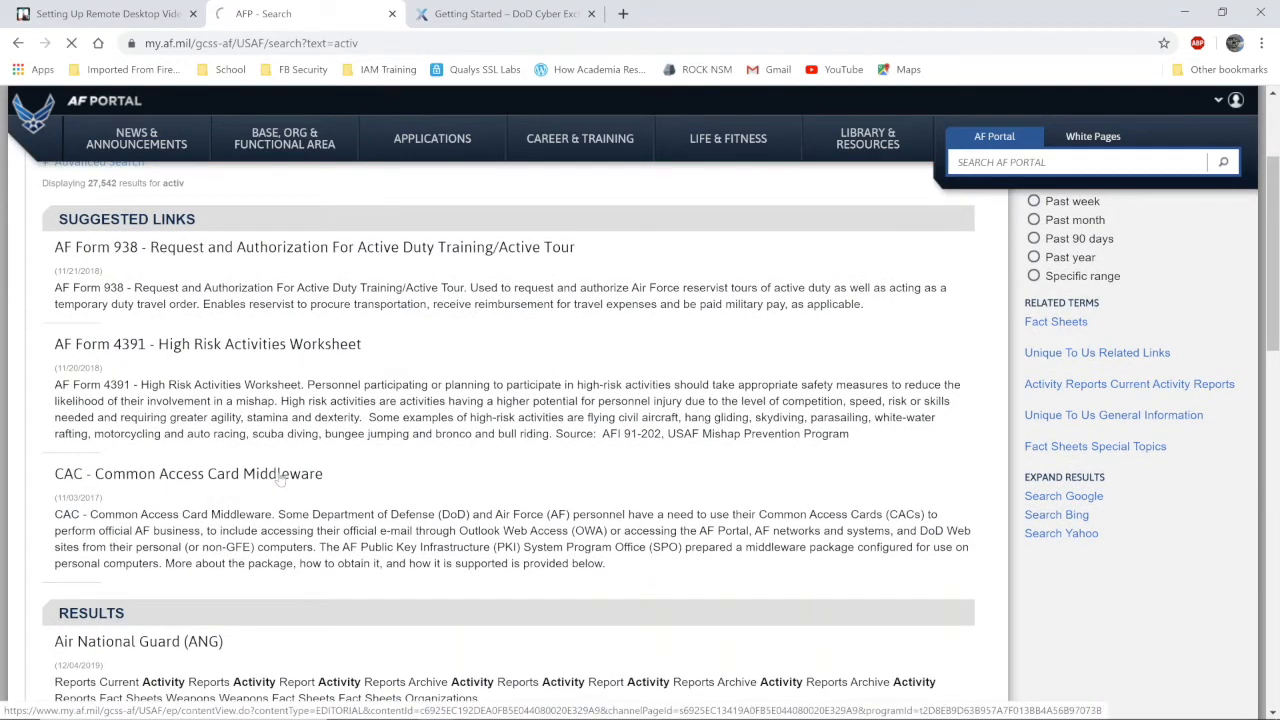
- From the CAC Middleware article, download HomeUseSoftware.zip and open the downloaded ActivClient zip
left_click(188, 472)
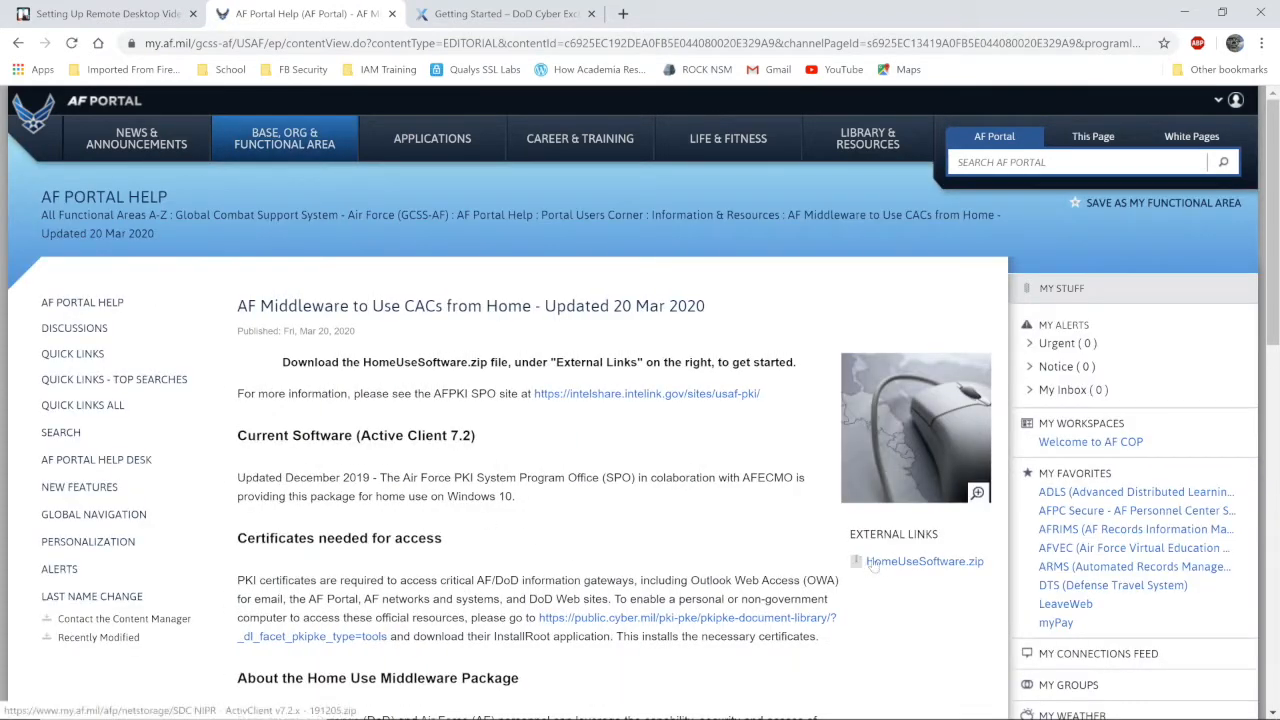
left_click(924, 560)
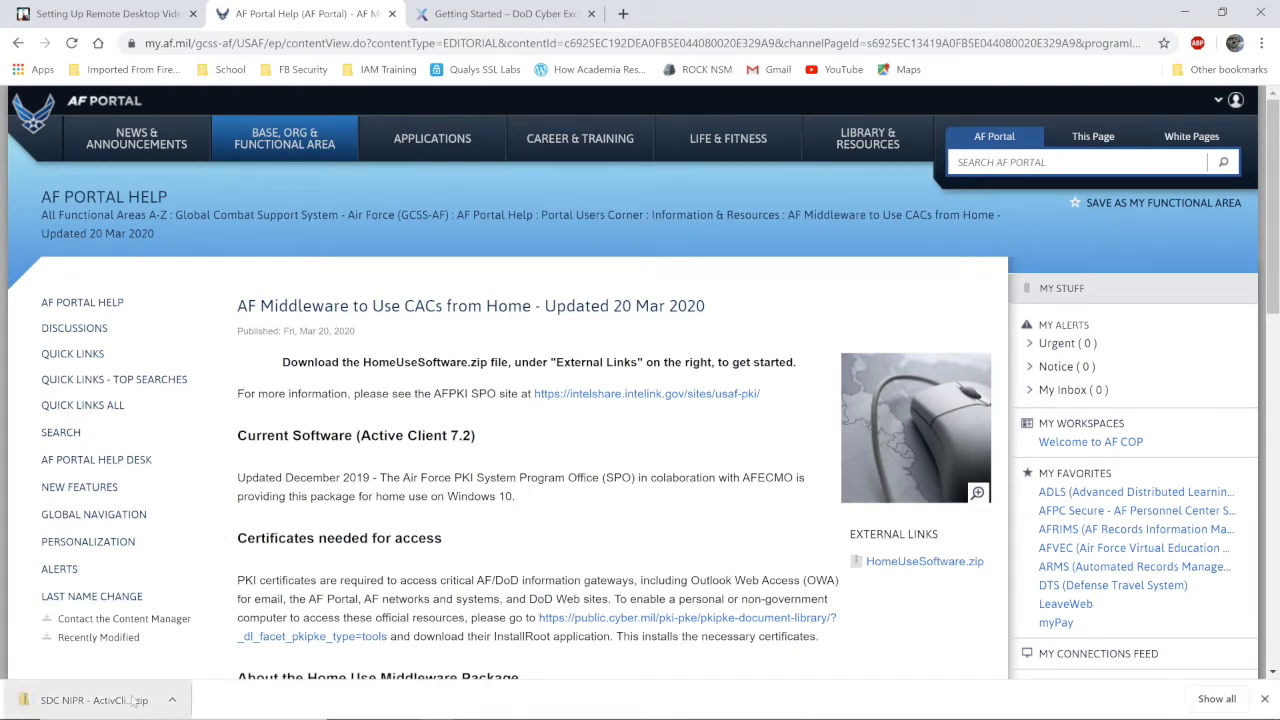
left_click(90, 700)
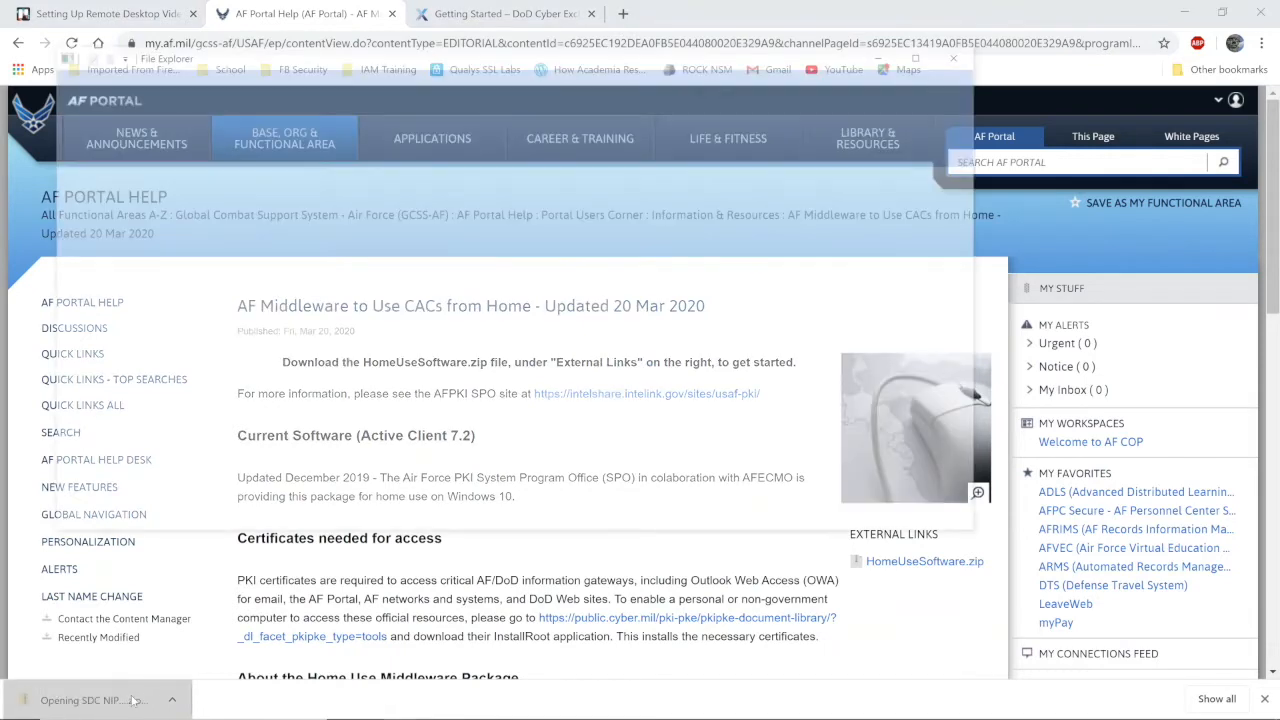
- Return to Downloads and bring up the context menu for the SDC NIPR - ActivClient zip
left_click(90, 700)
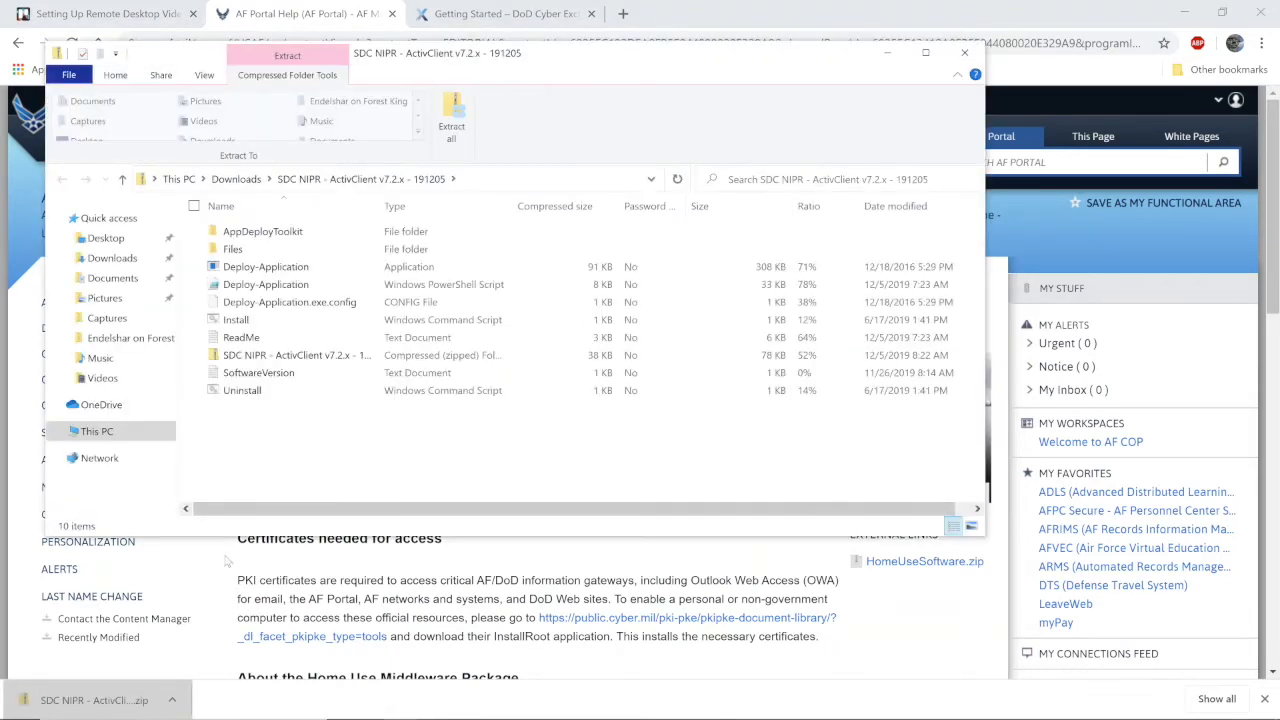
left_click(236, 320)
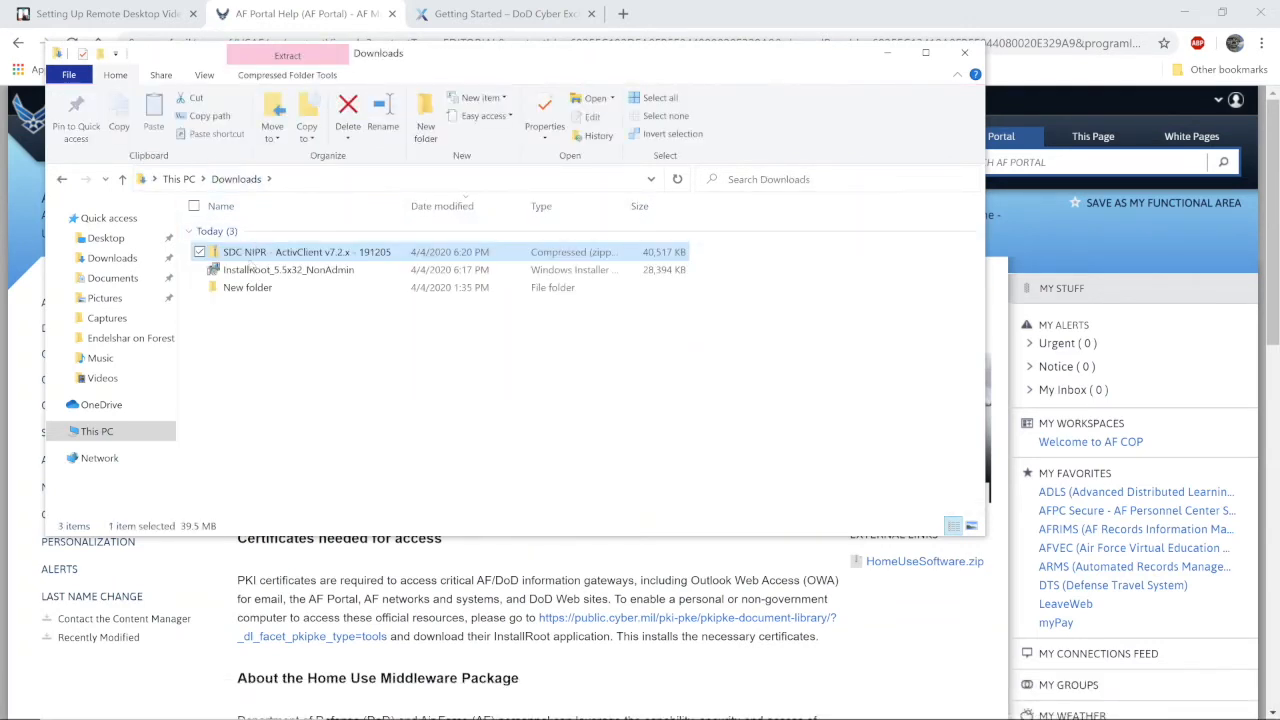
right_click(300, 252)
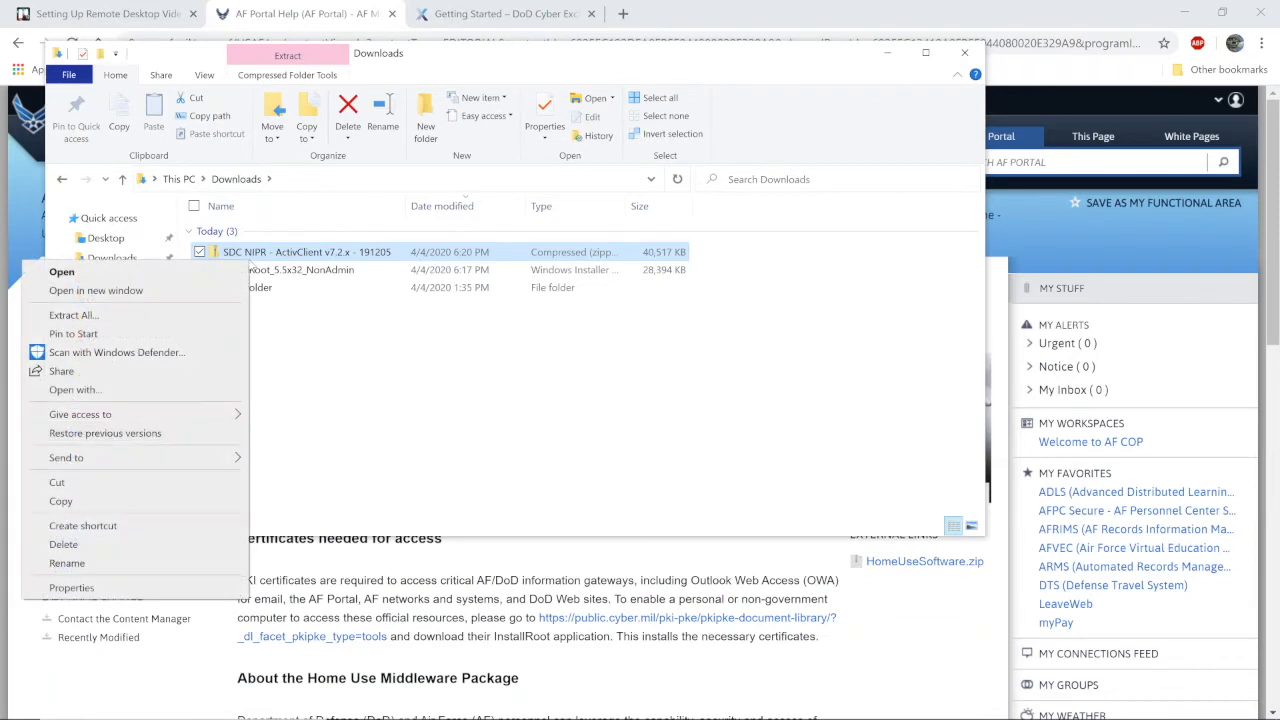
- Extract All from the zip into the suggested ActivClient folder in Downloads
left_click(72, 314)
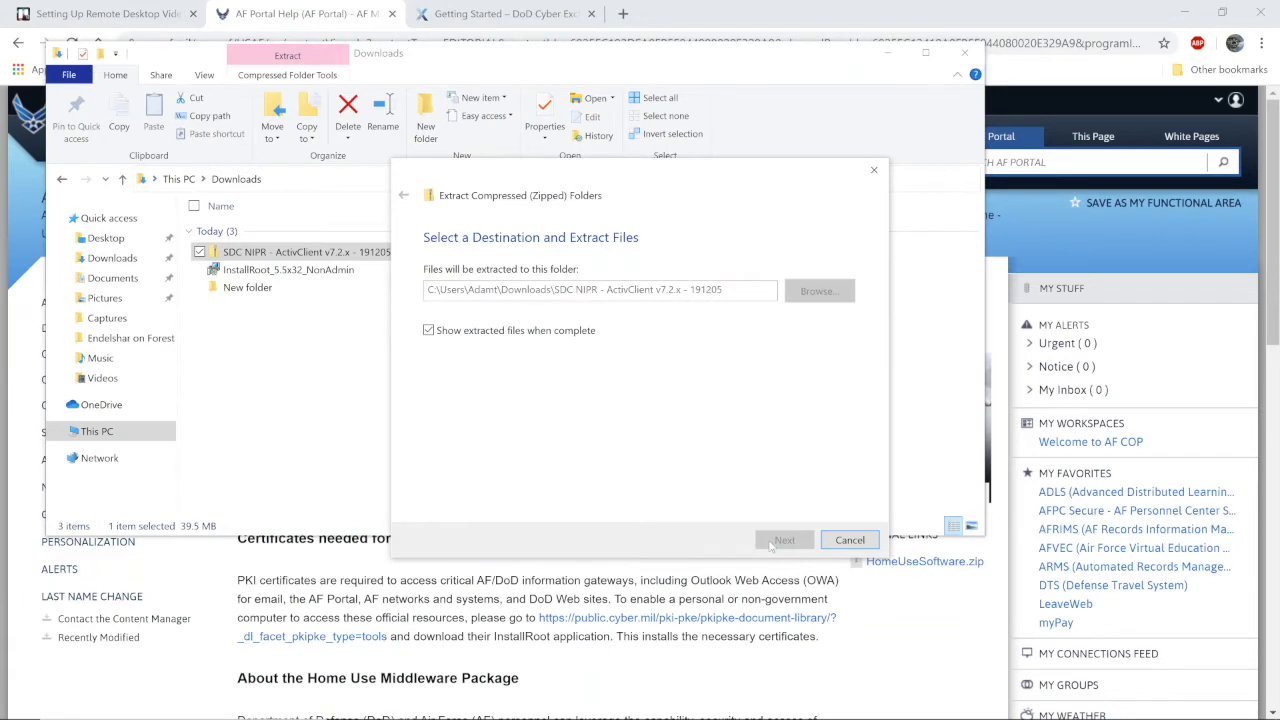
left_click(784, 540)
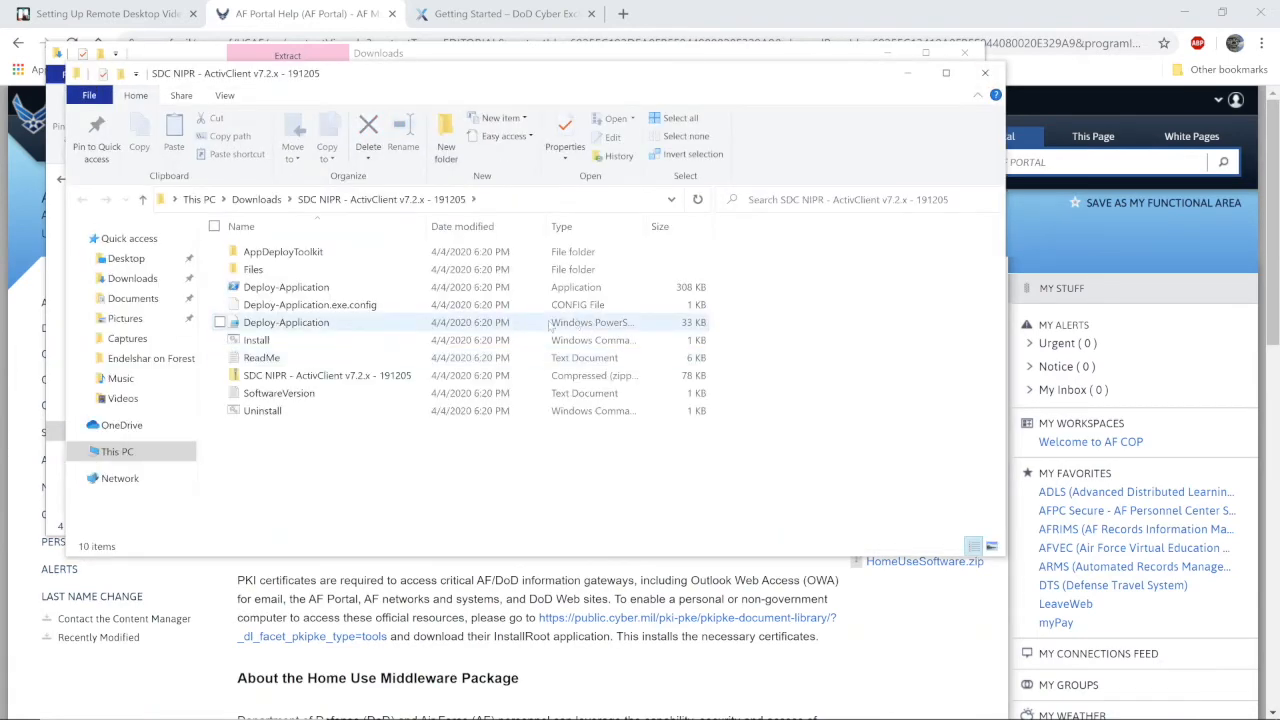
mouse_move(310, 340)
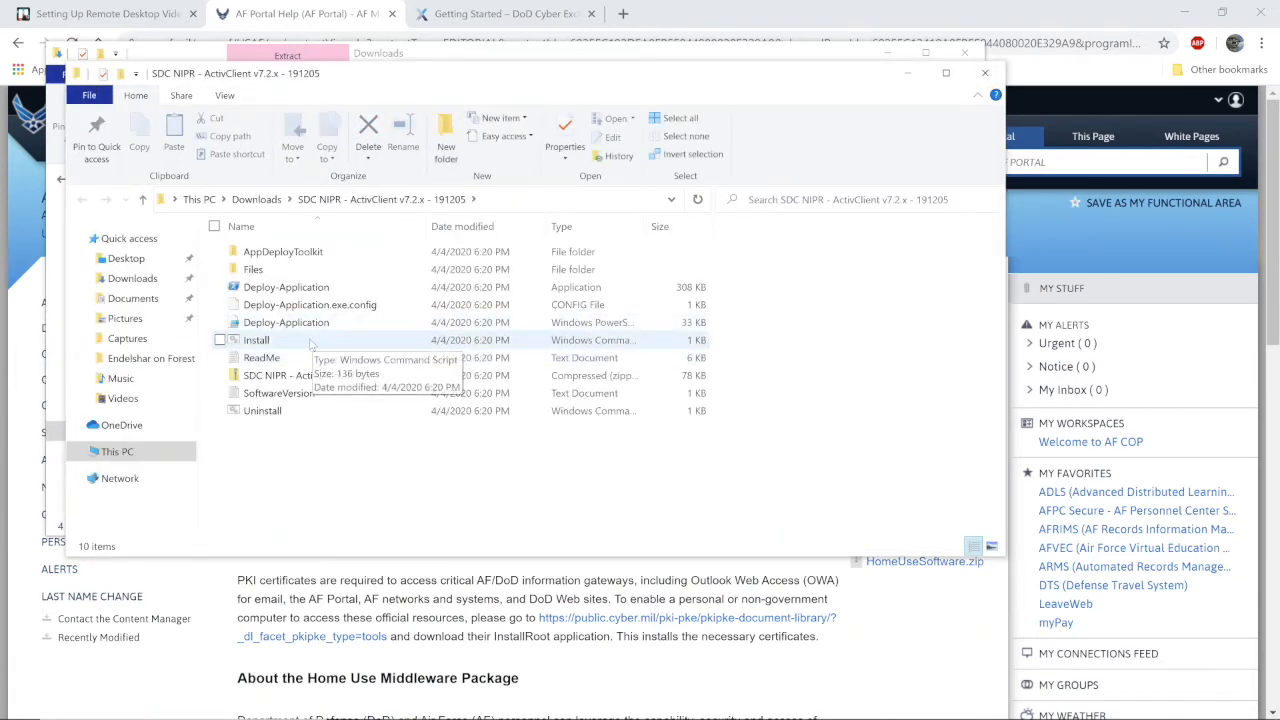
- Run the Install script and choose More info on the Windows SmartScreen warning
left_click(256, 340)
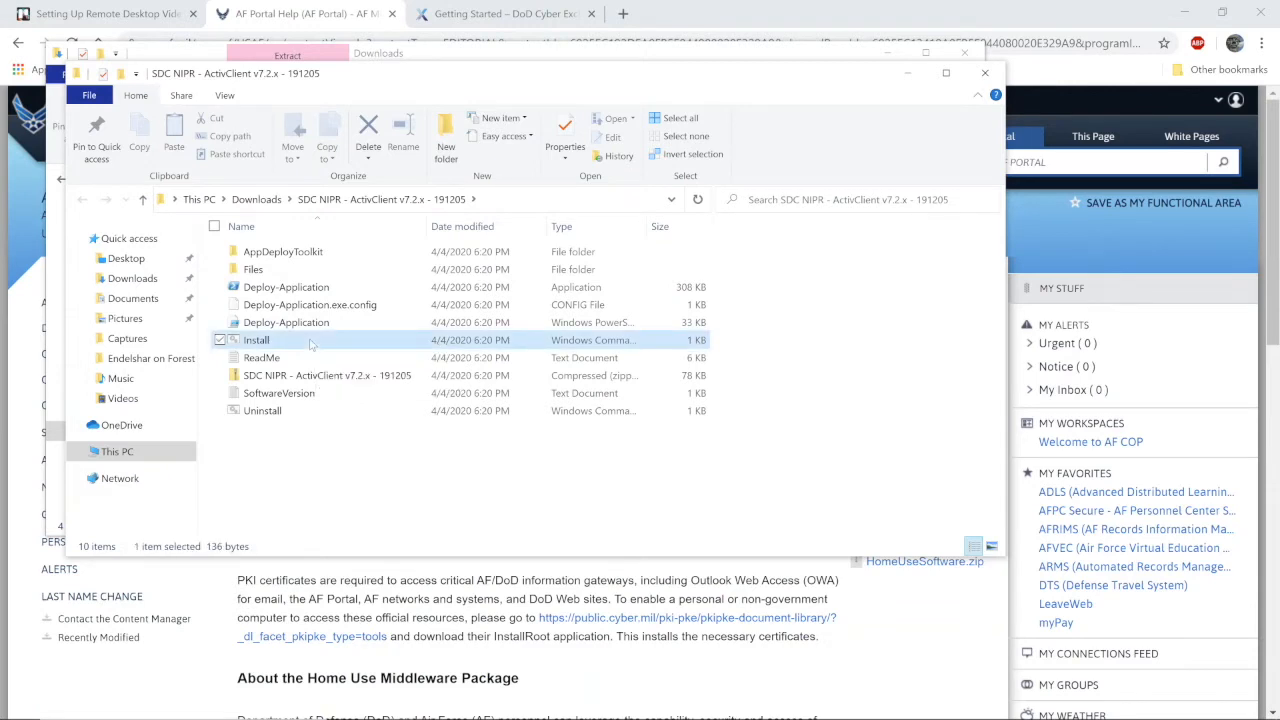
left_click(256, 340)
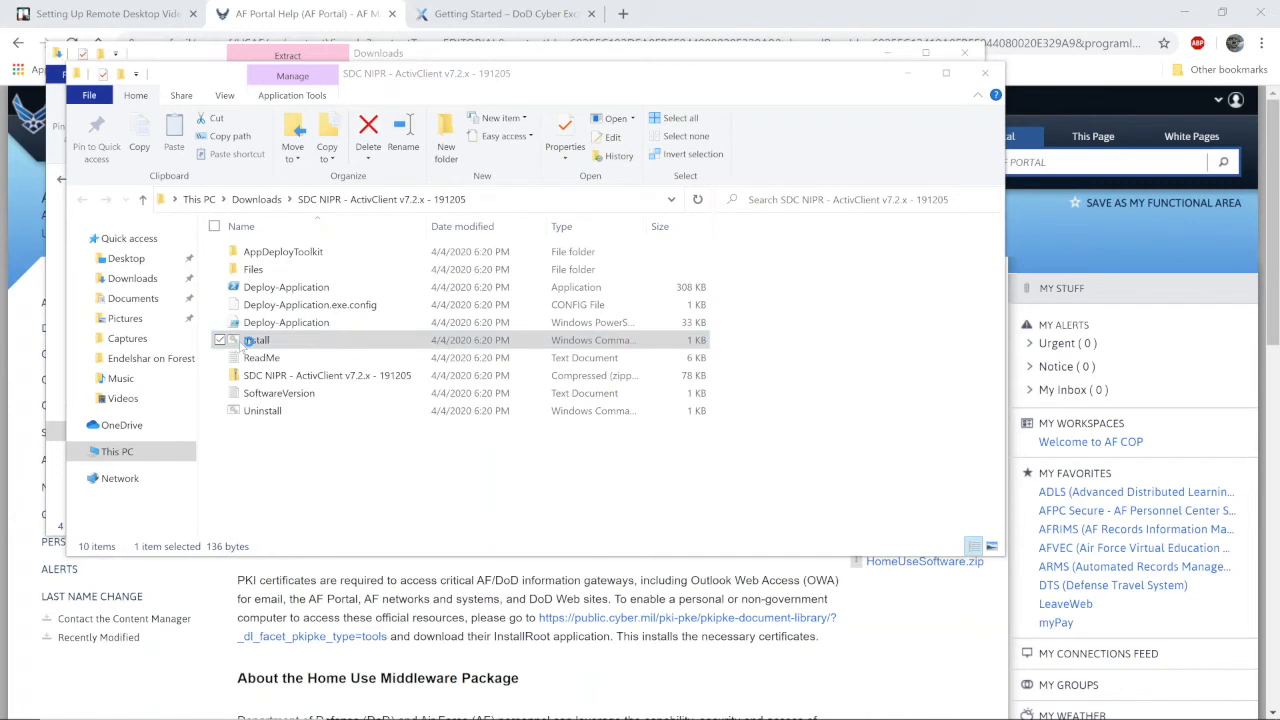
double_click(256, 340)
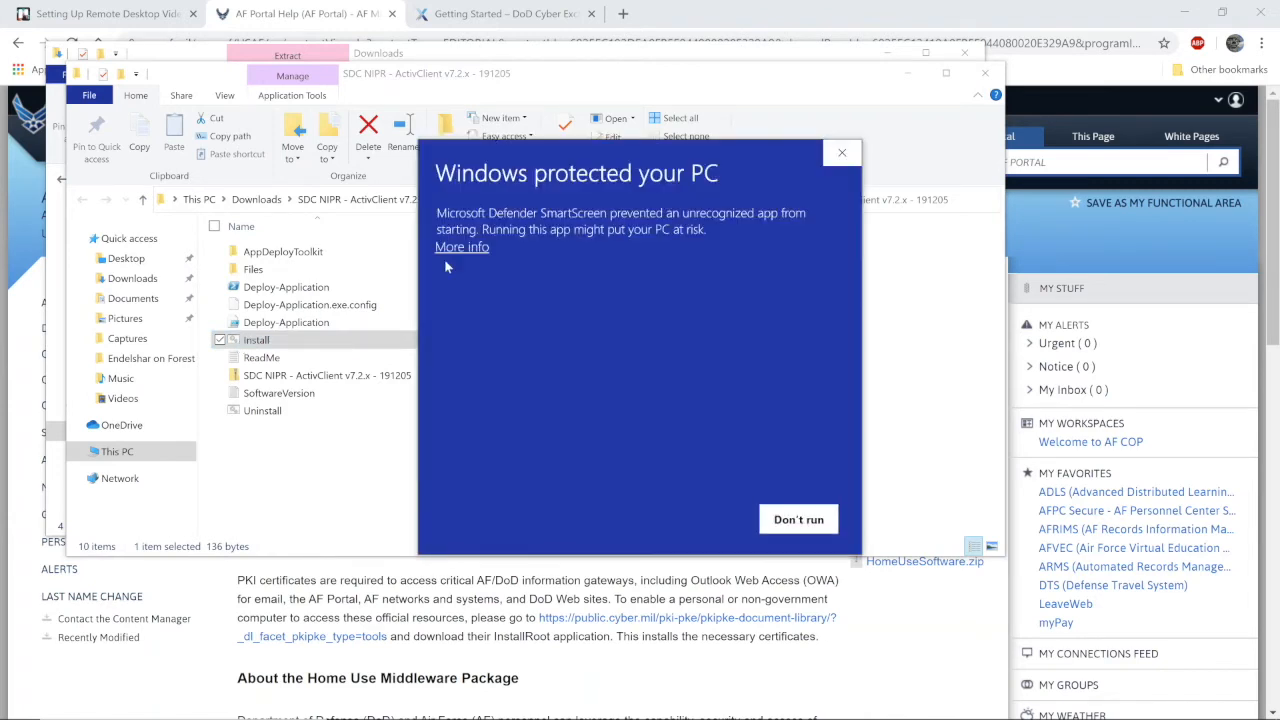
left_click(460, 246)
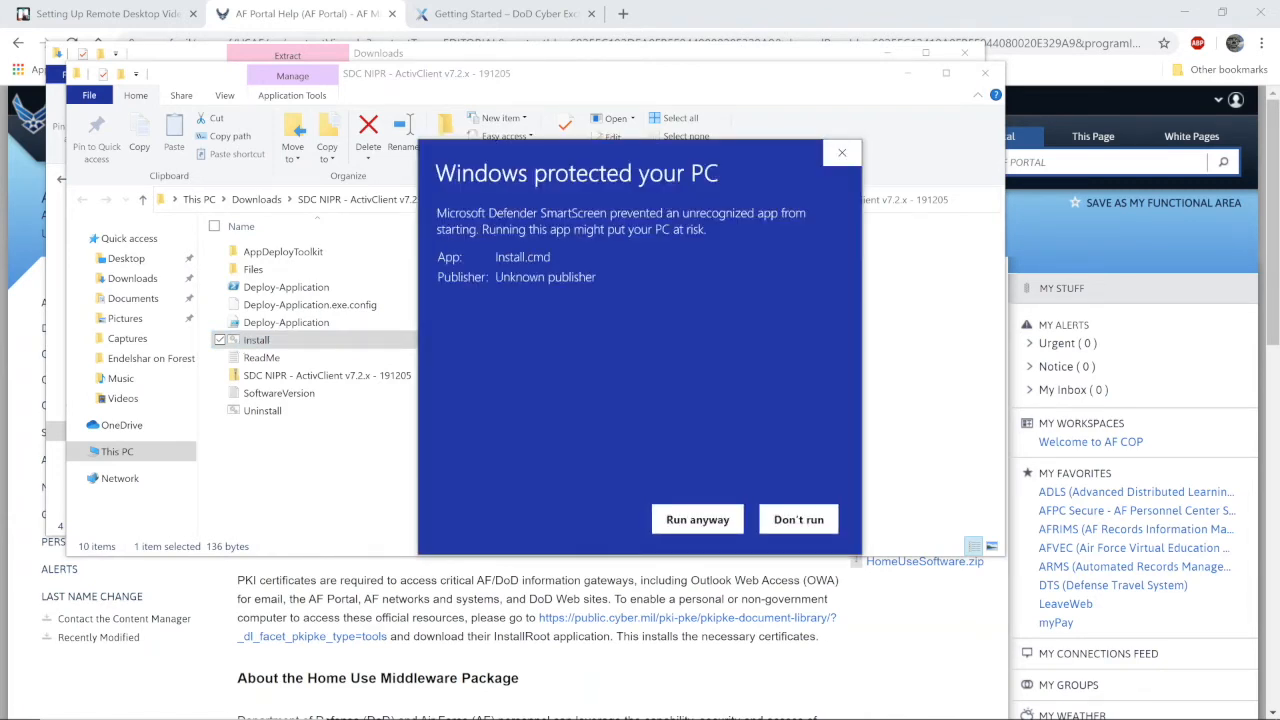